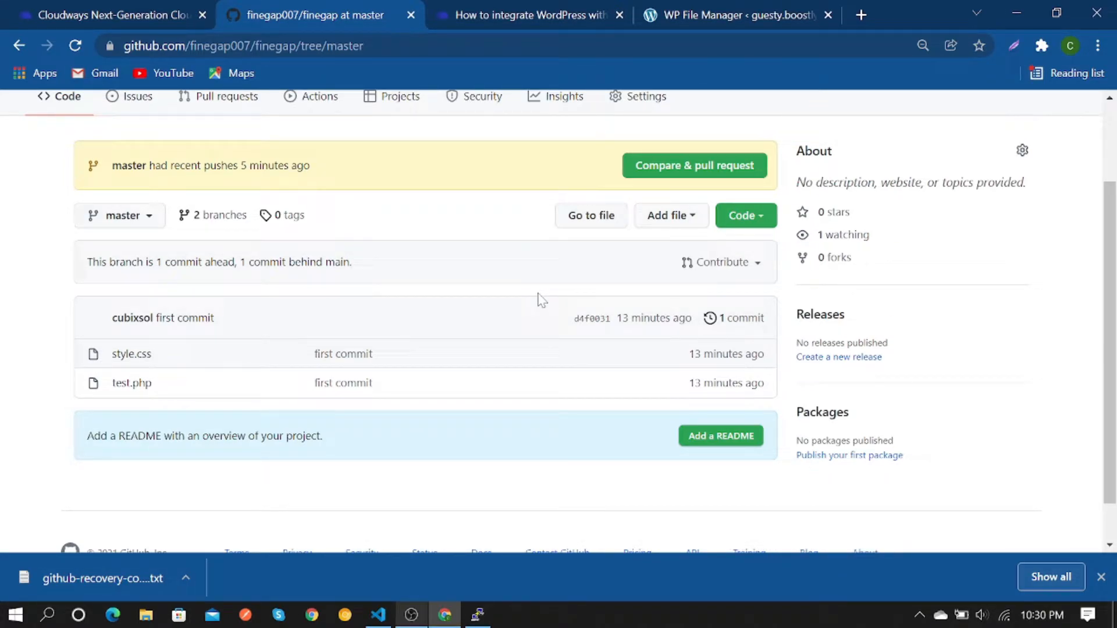
mouse_move(316, 10)
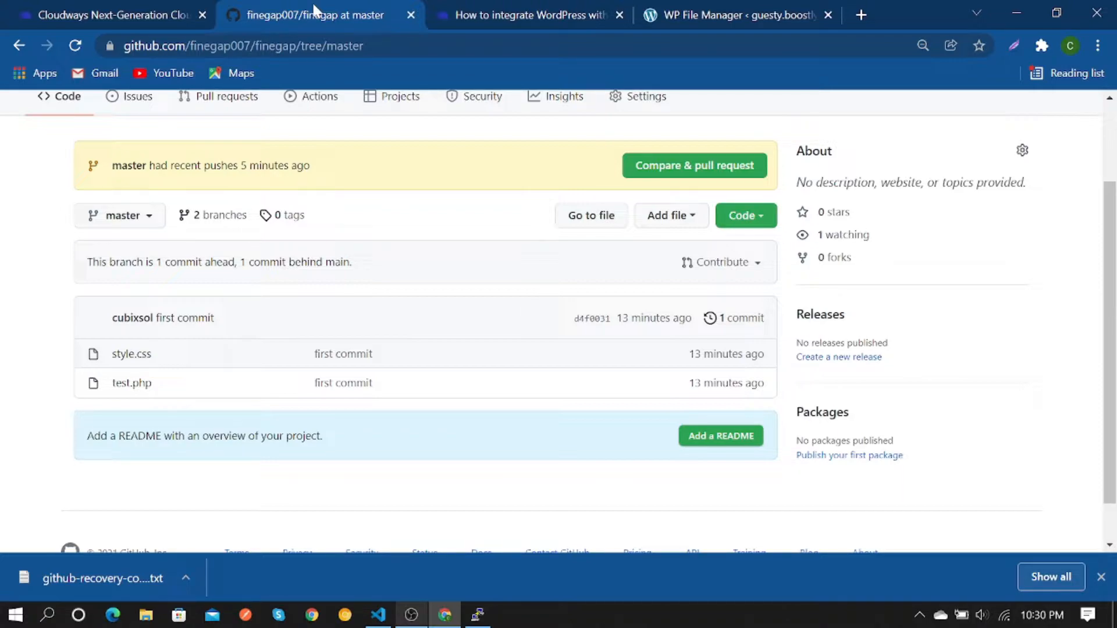
Return to the Cloudways server dashboard to locate the Guesty Homey API app.
left_click(107, 15)
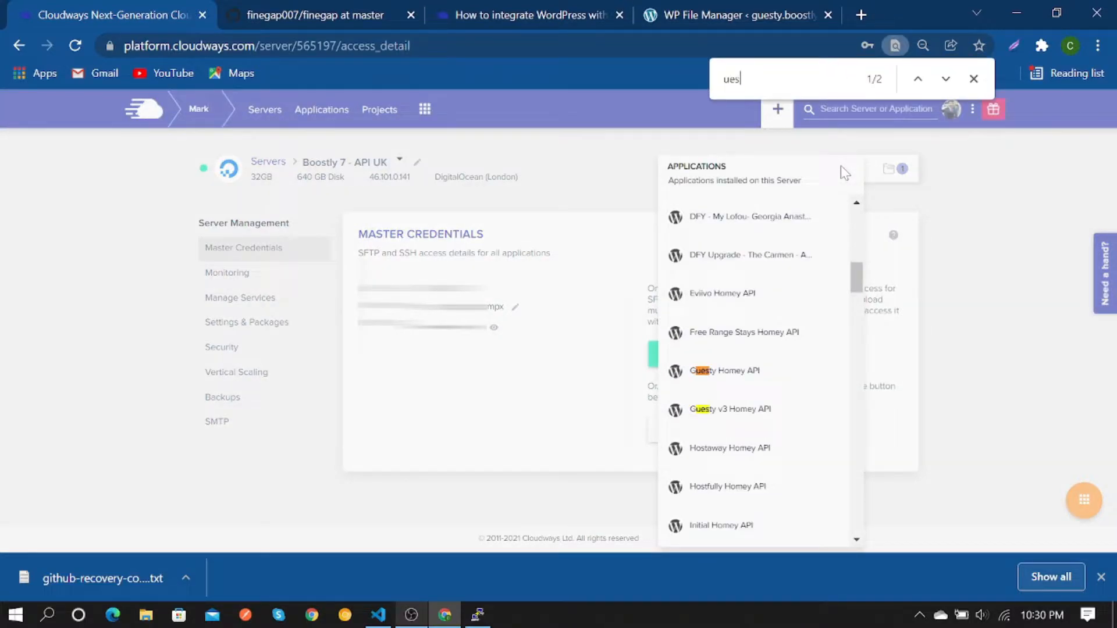
mouse_move(731, 377)
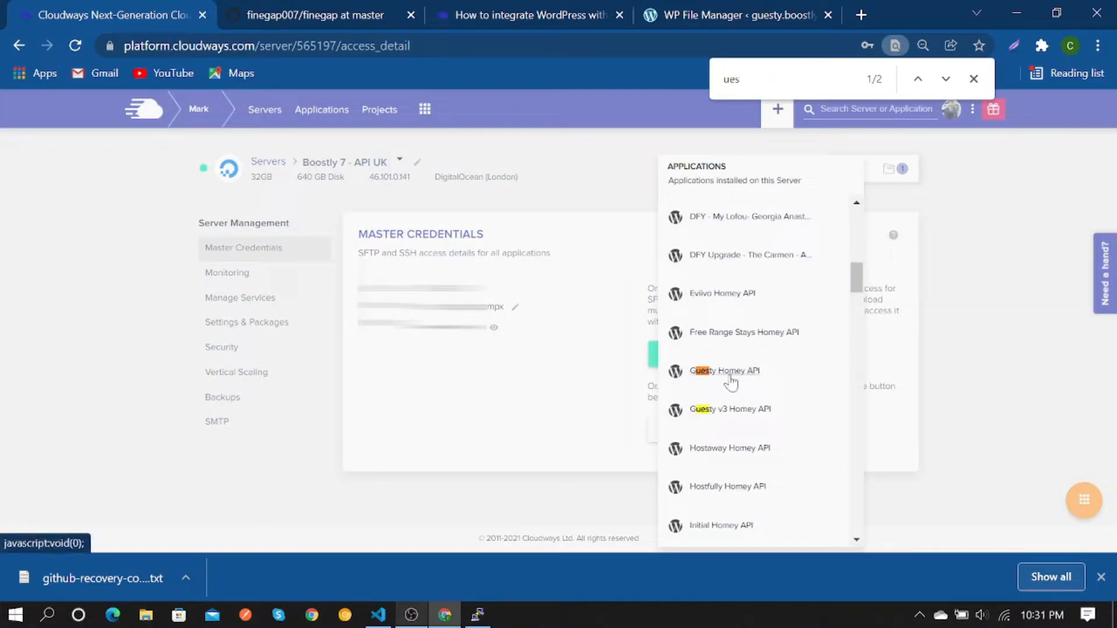
Generate and view an SSH key under Deployment Via Git for Guesty Homey API, then copy it.
left_click(725, 370)
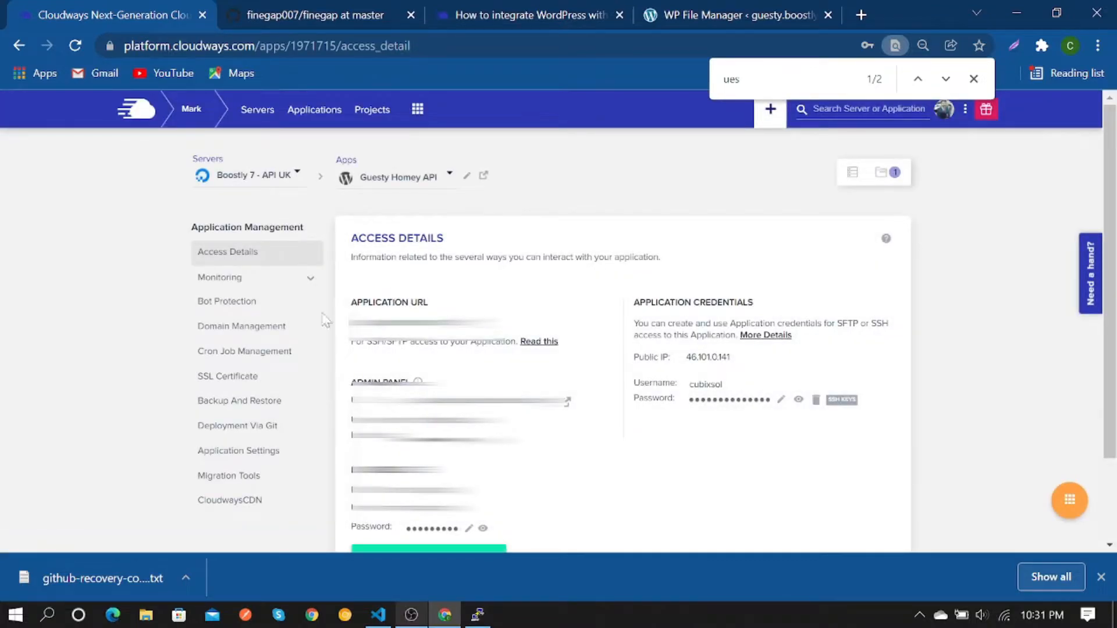
mouse_move(253, 426)
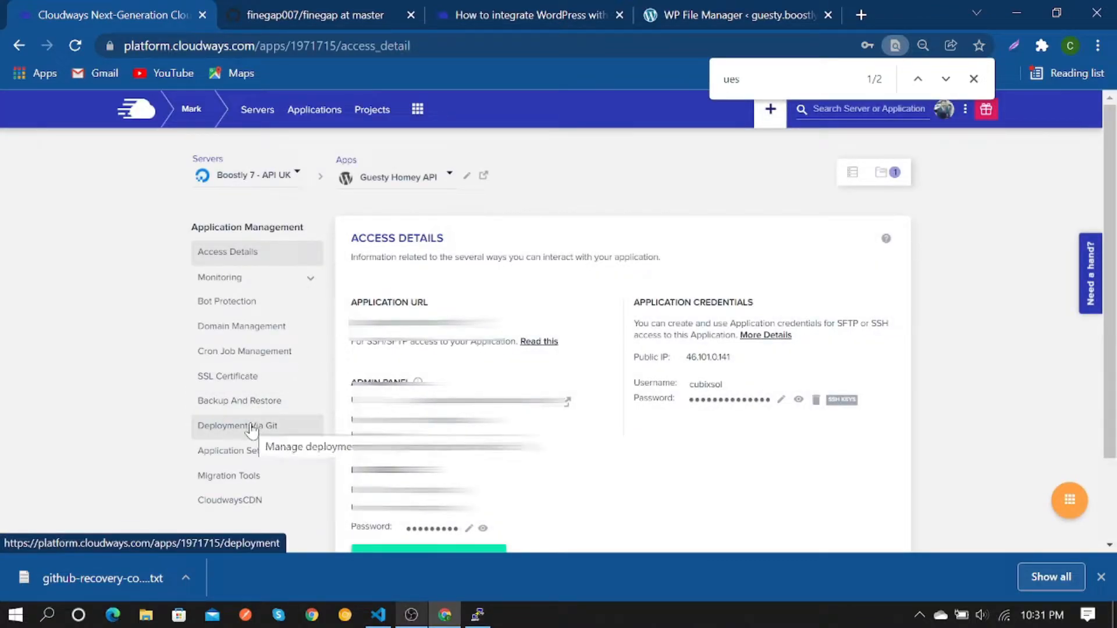
left_click(237, 425)
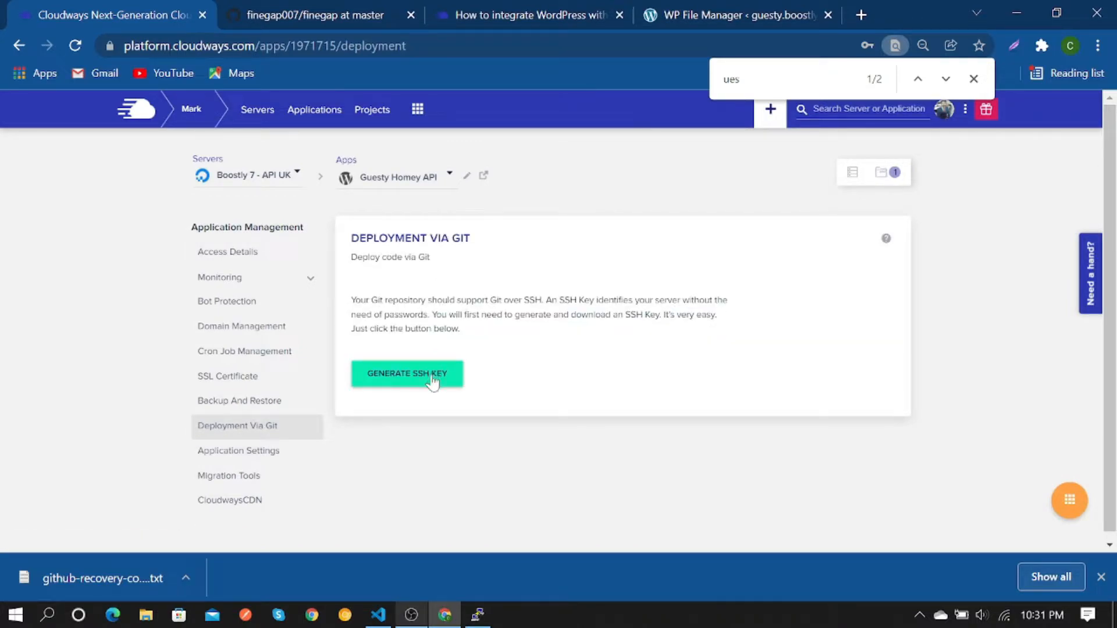
left_click(407, 374)
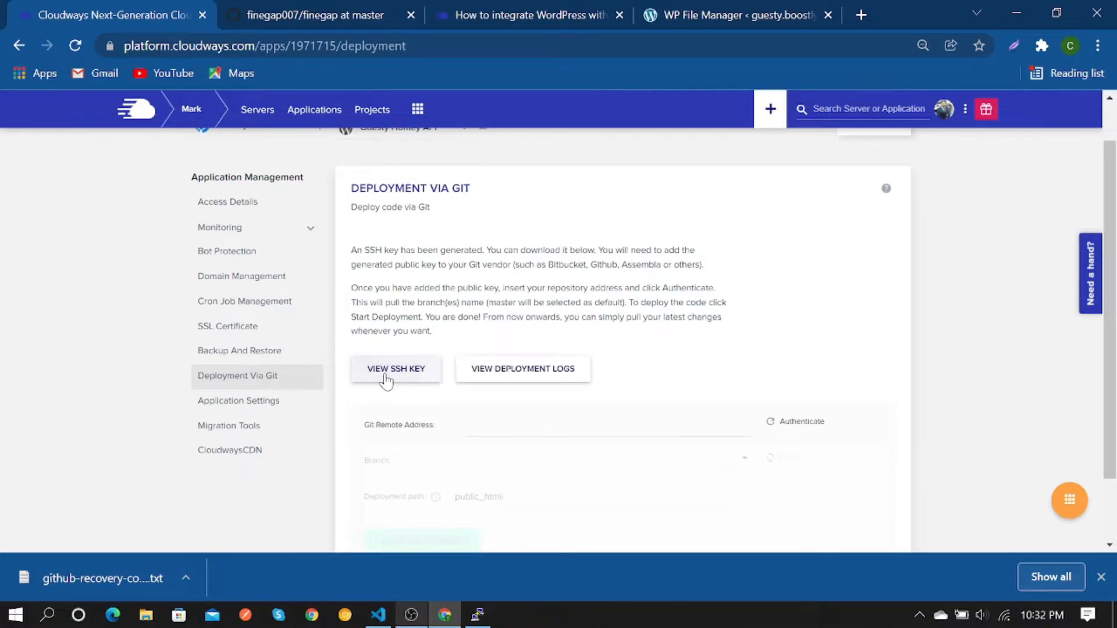
left_click(396, 369)
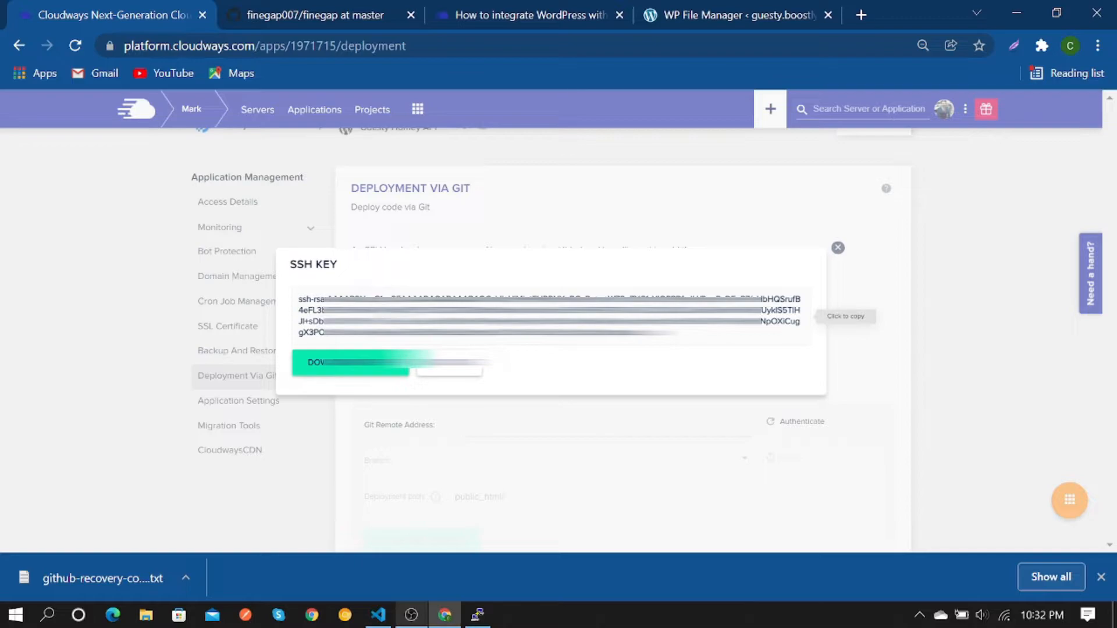
left_click(306, 15)
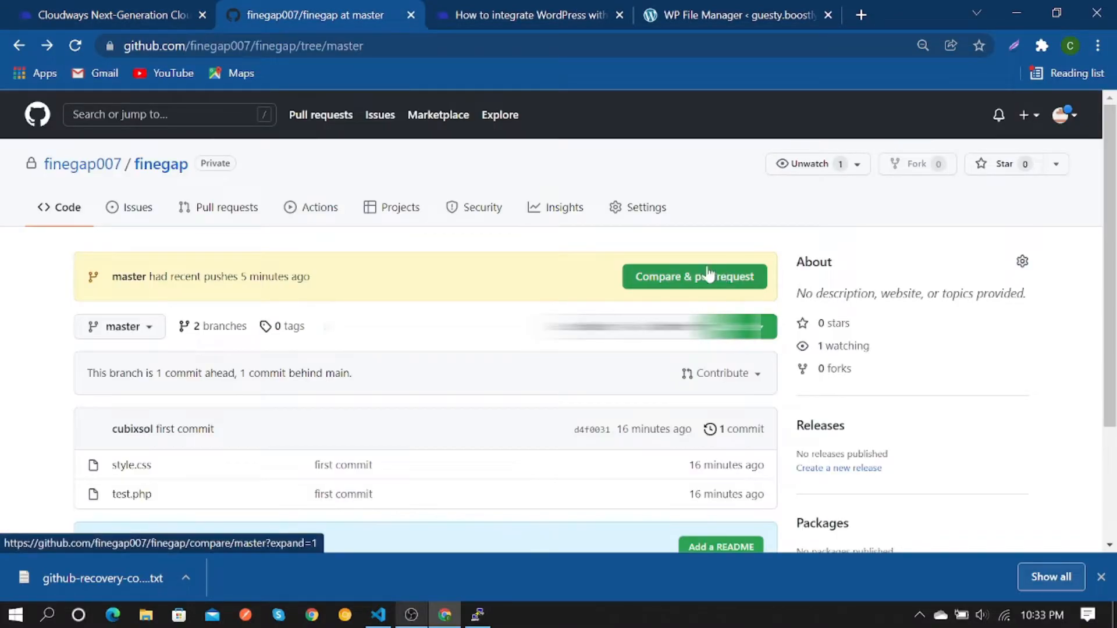
Start a new deploy key titled 'finegap-github' in the finegap repository settings.
left_click(646, 208)
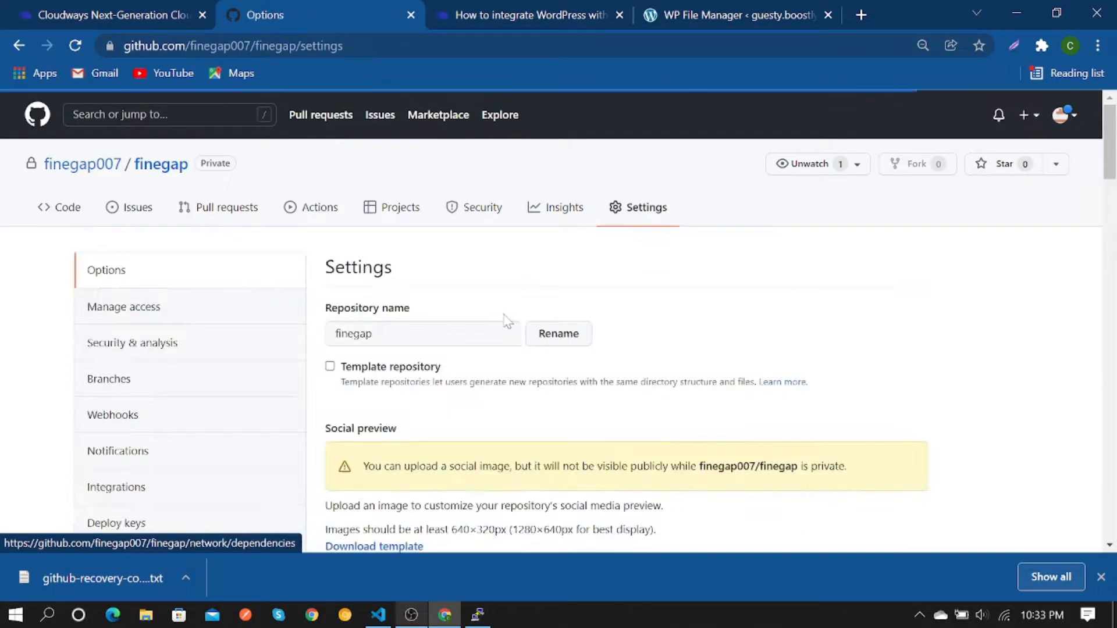
scroll("down", 3)
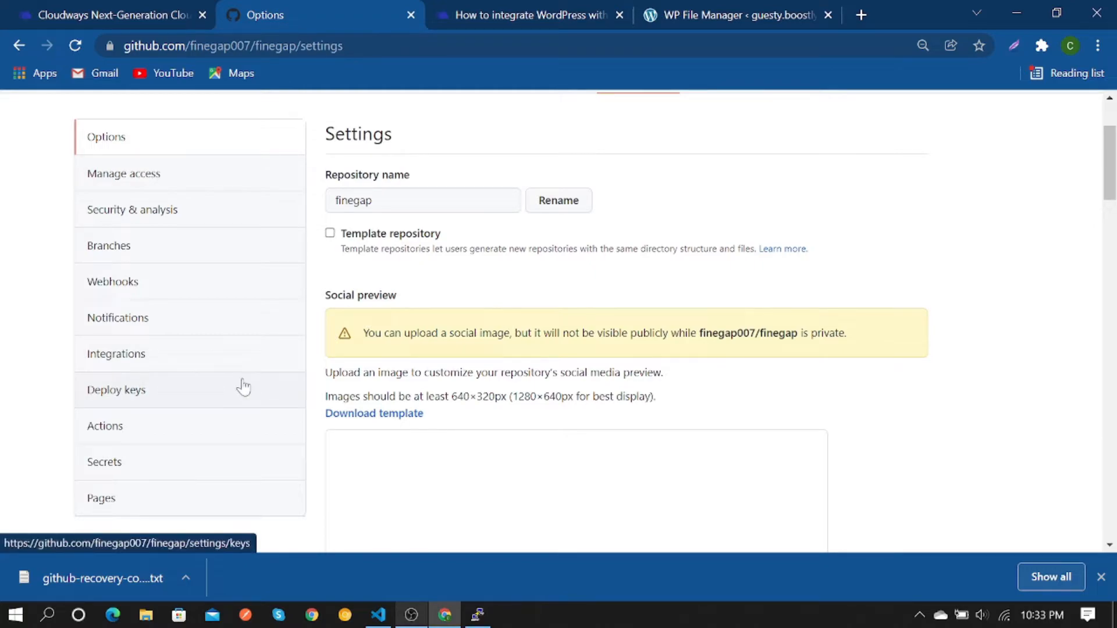
left_click(117, 390)
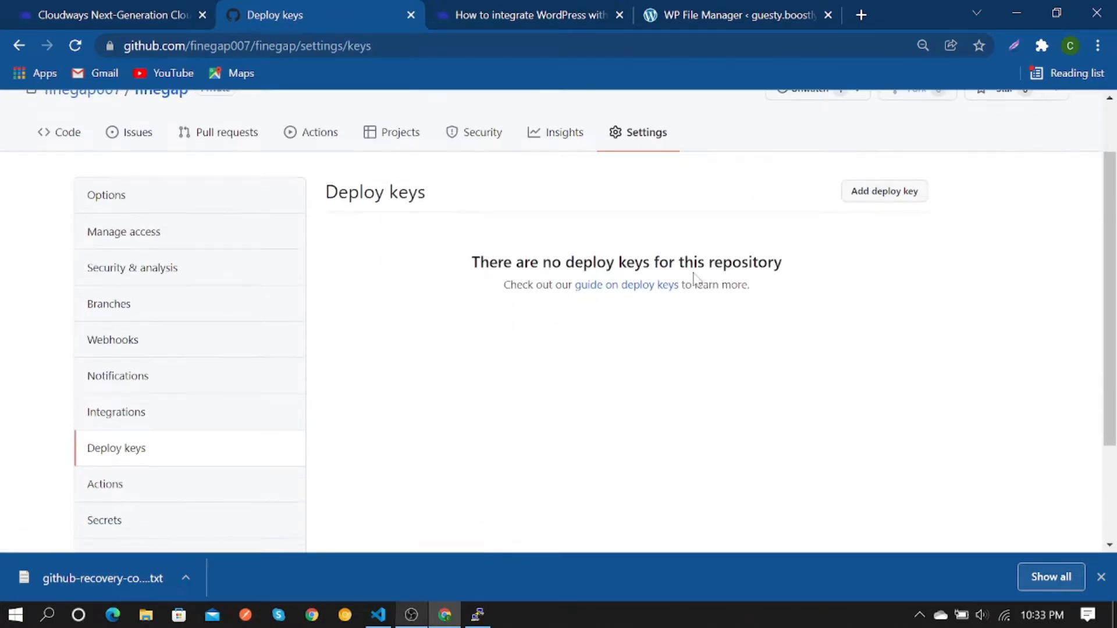
left_click(882, 190)
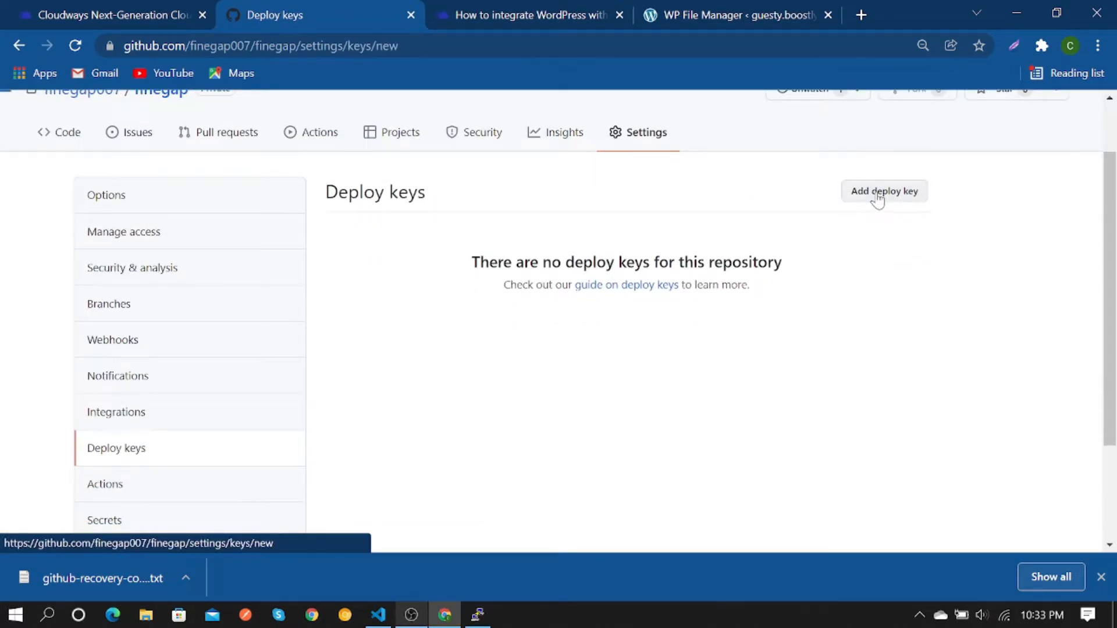
left_click(883, 191)
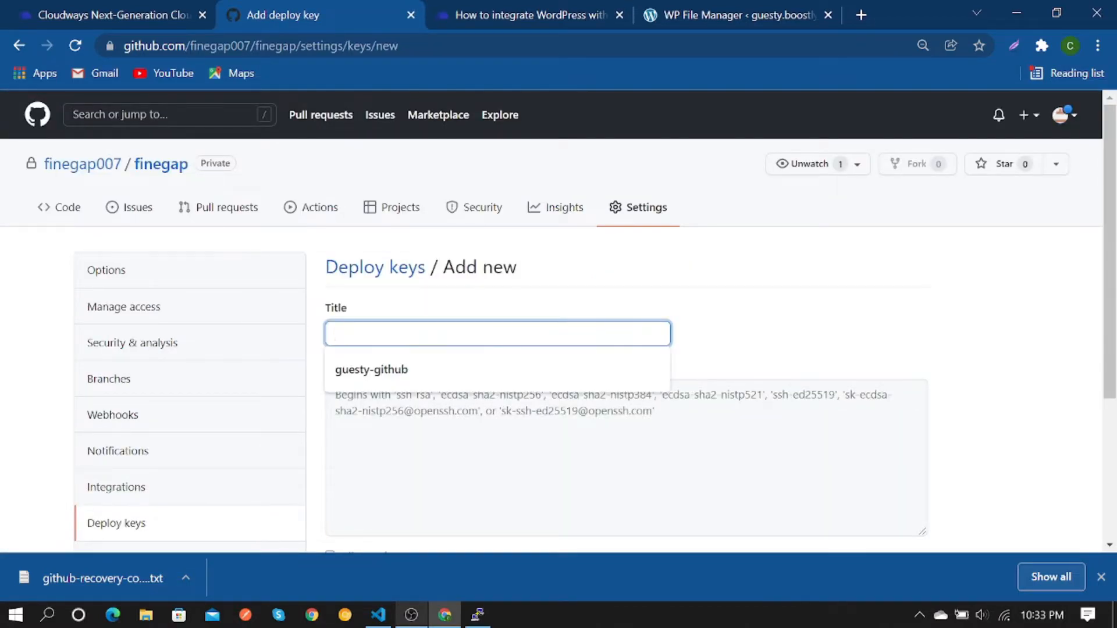
type("finegap")
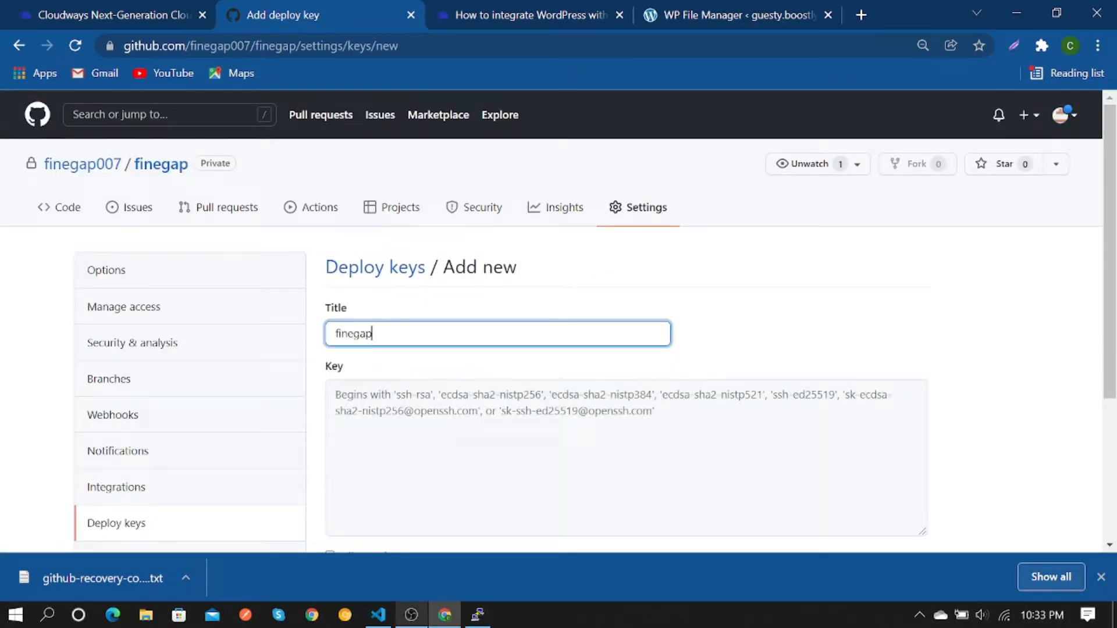
type("-github")
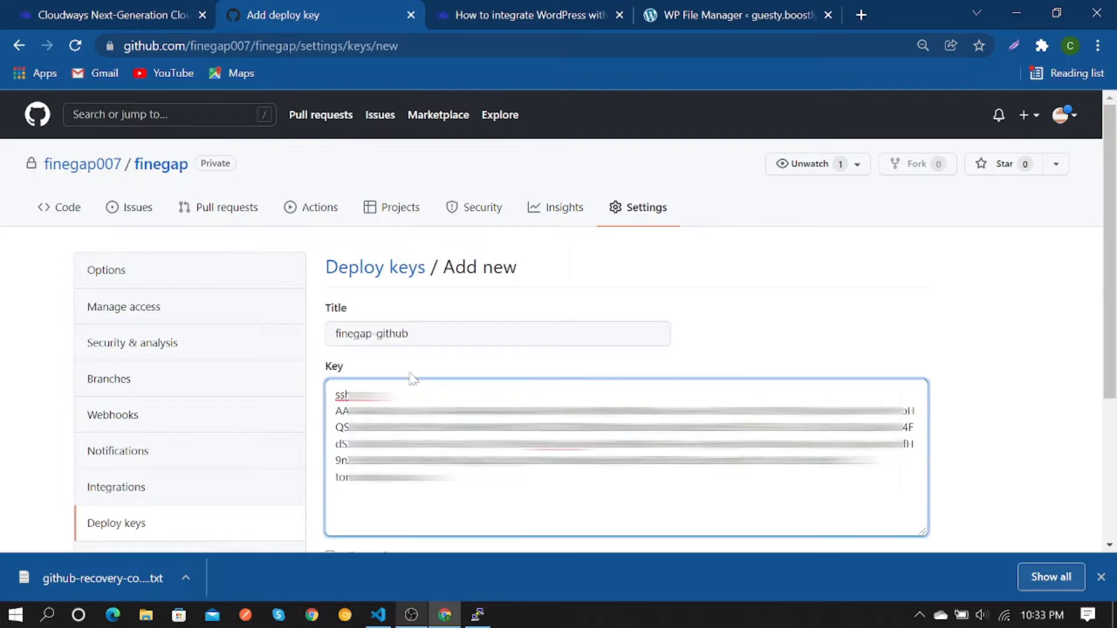
Add the Cloudways SSH key as the deploy key with write access allowed and save it.
left_click(107, 16)
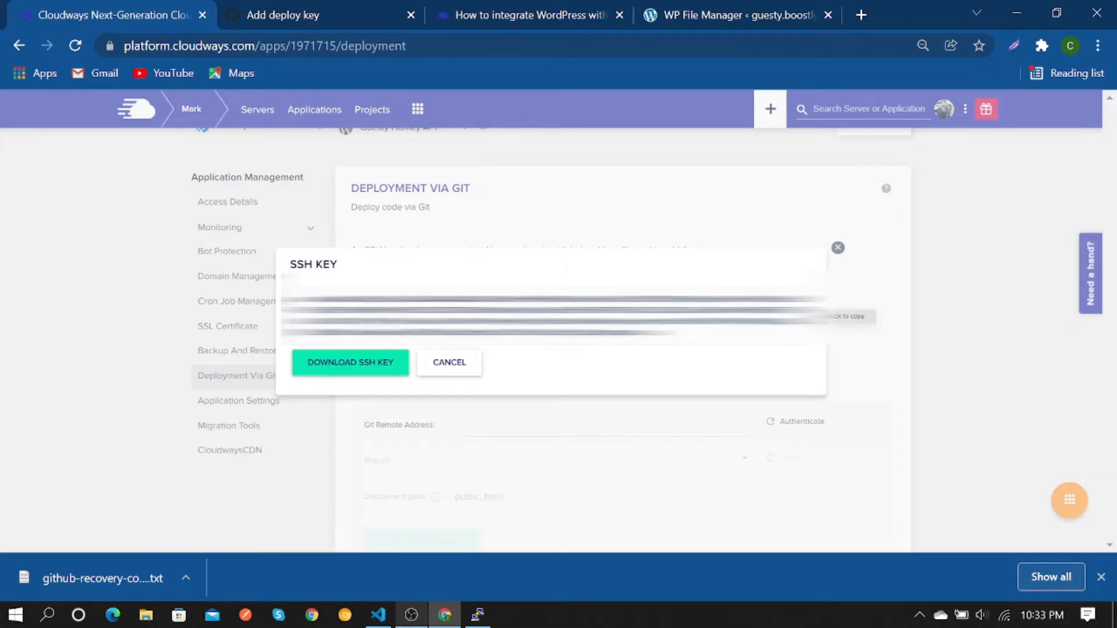
left_click(282, 15)
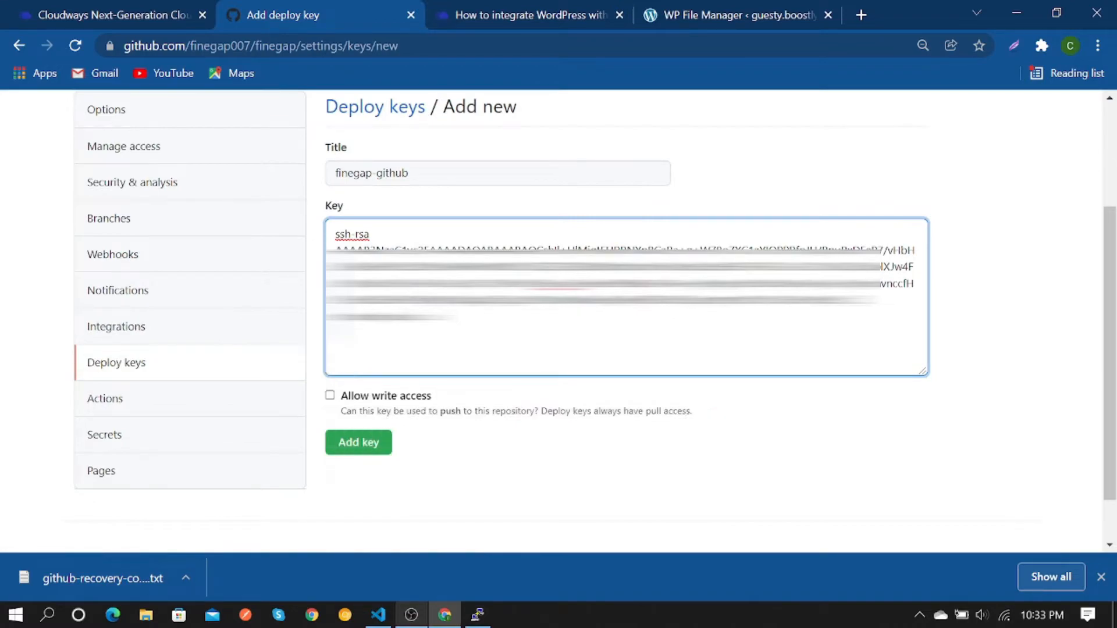
left_click(329, 395)
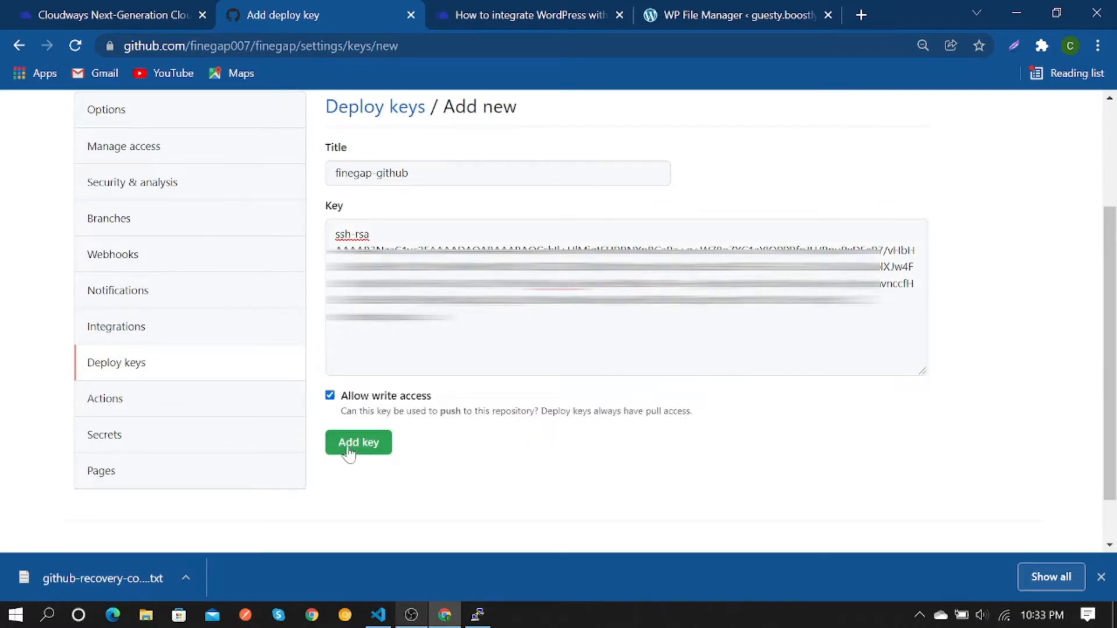
left_click(358, 442)
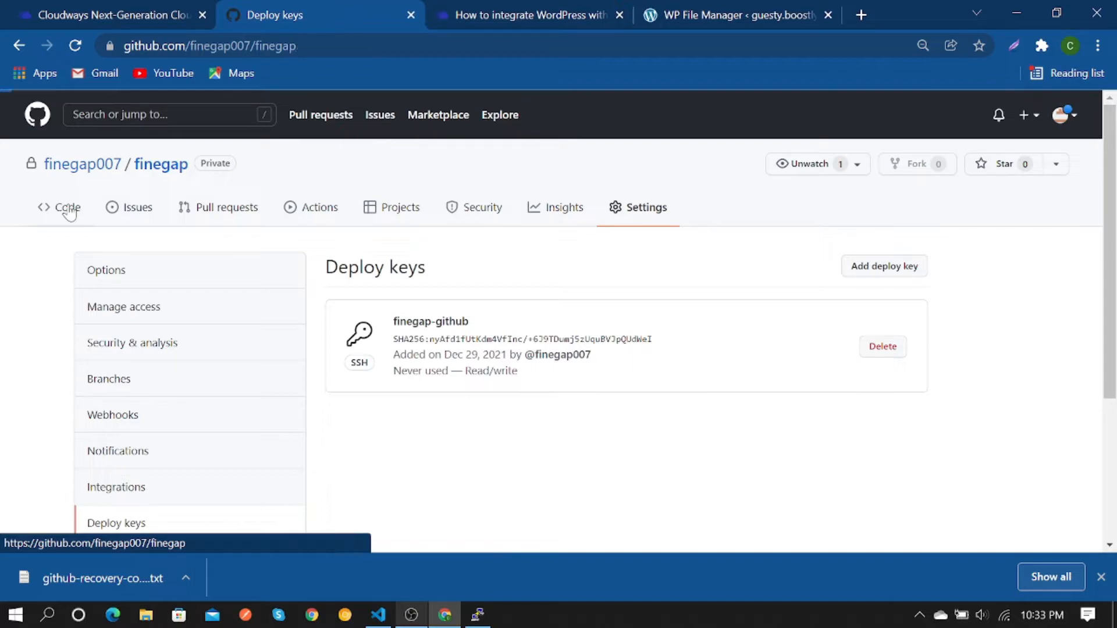
Copy the finegap repository's SSH clone address and return to Cloudways.
left_click(67, 207)
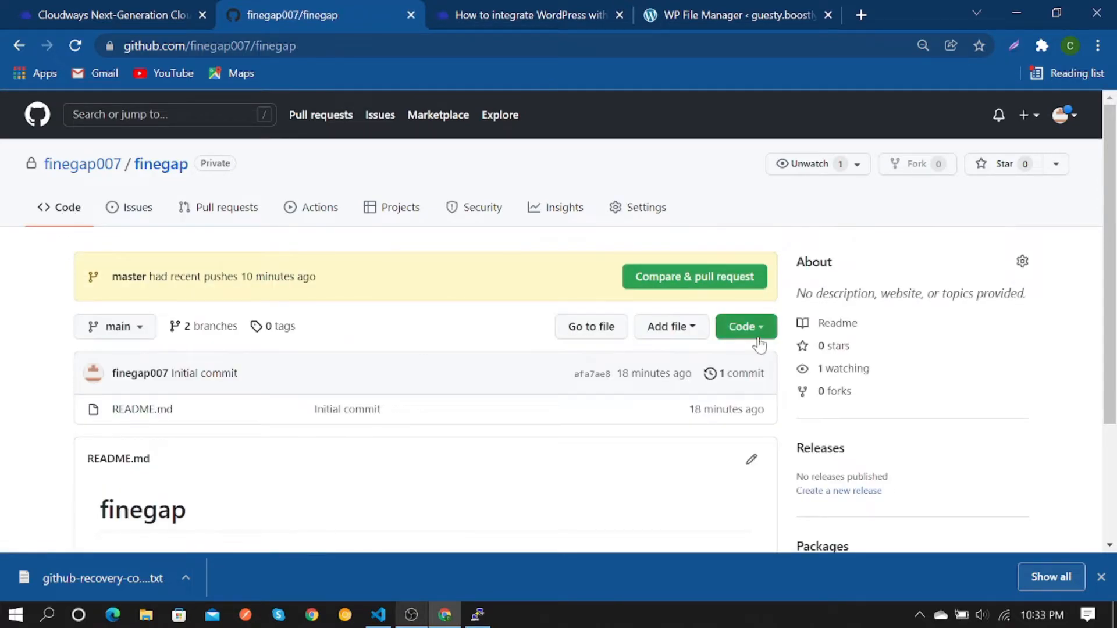
left_click(744, 325)
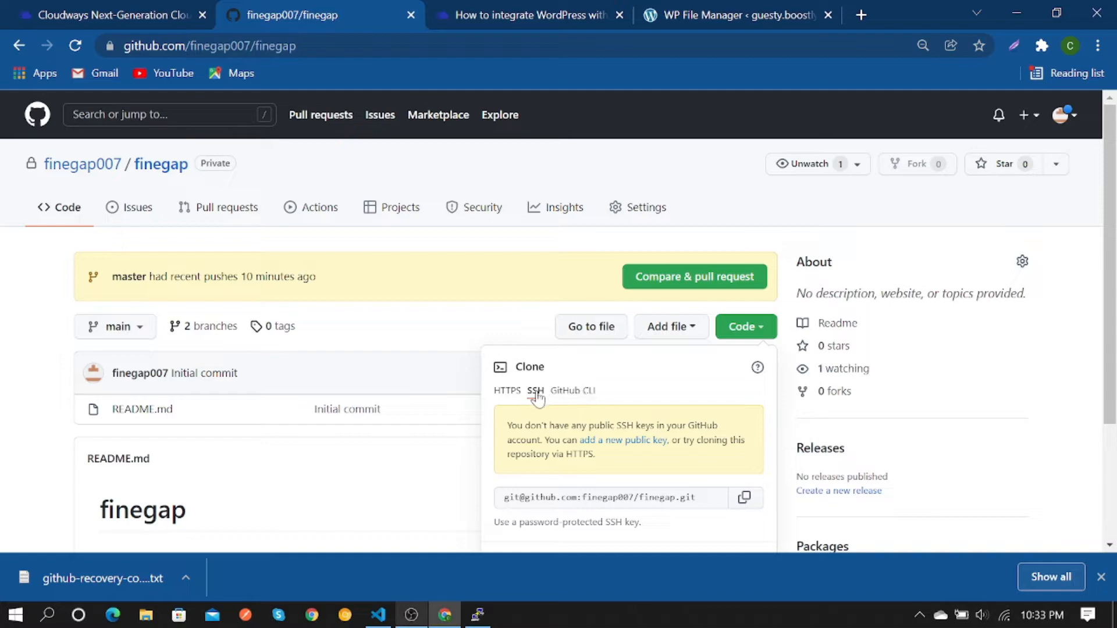
left_click(743, 497)
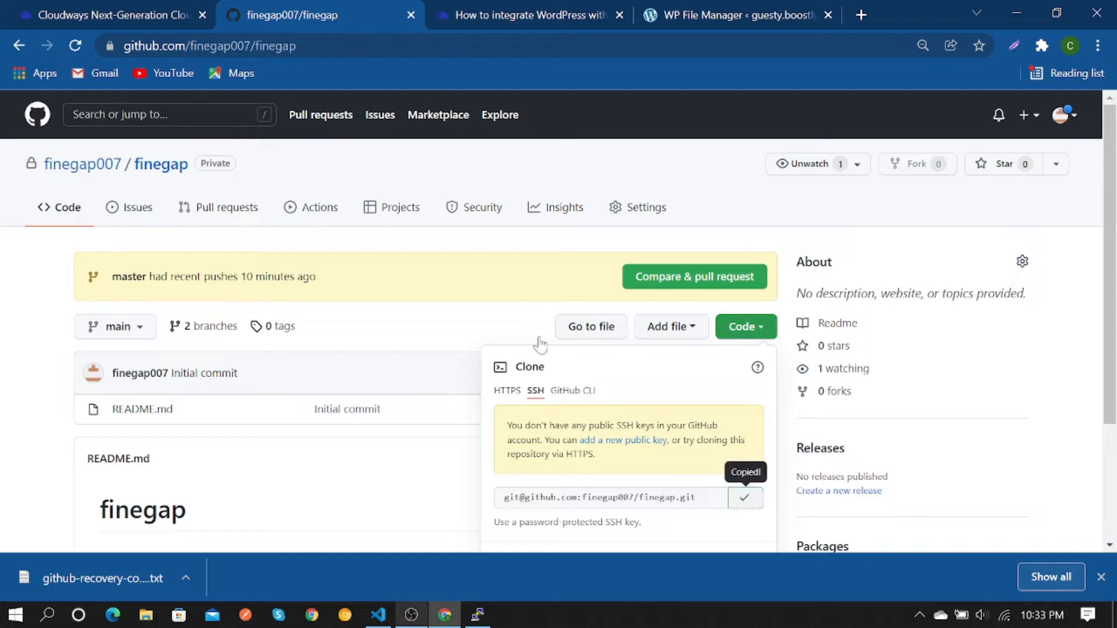
left_click(111, 15)
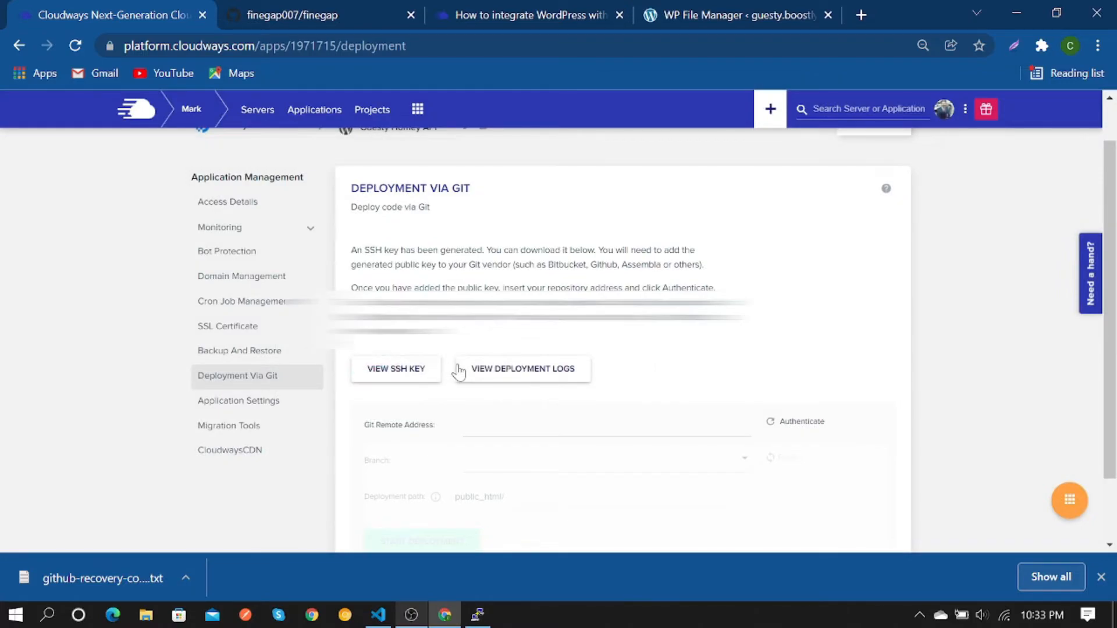
type("git@github.com:finegap007/finegap.git")
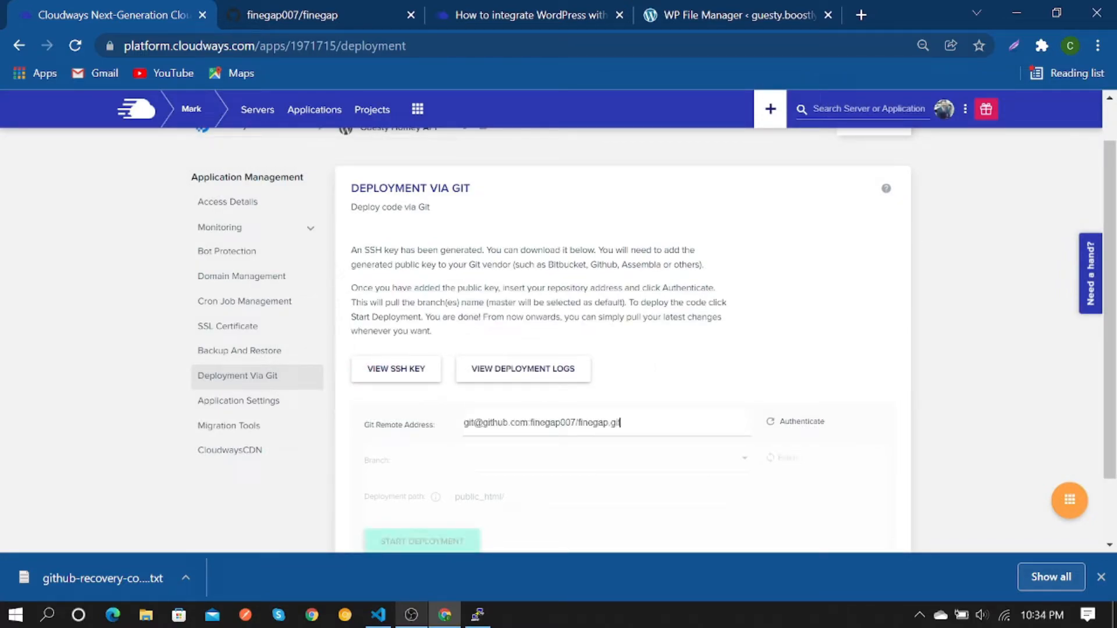
mouse_move(800, 439)
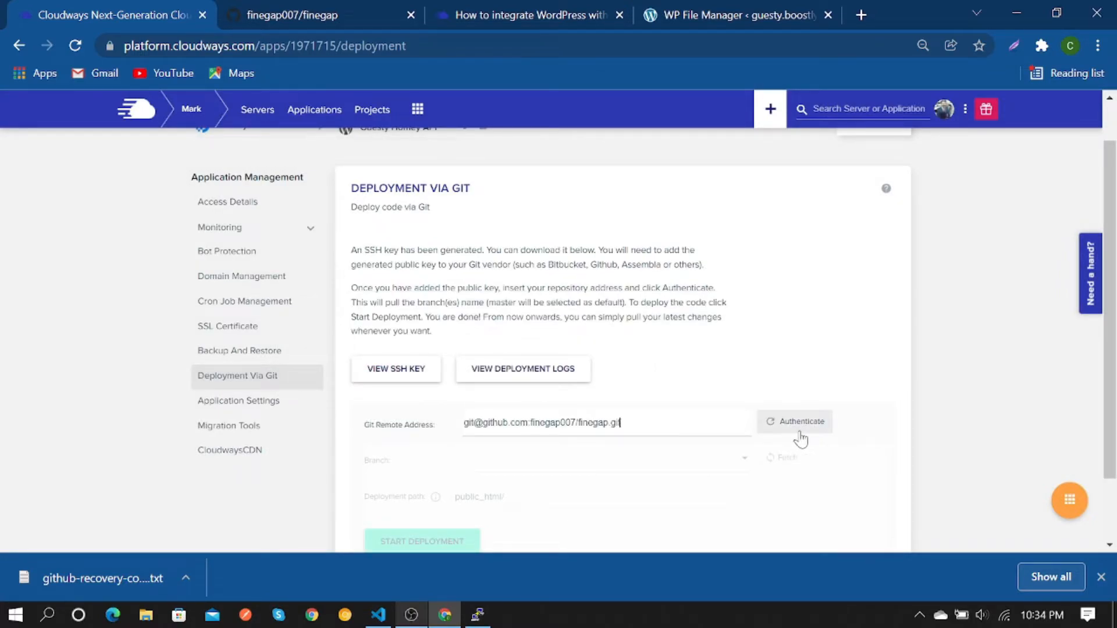
left_click(799, 421)
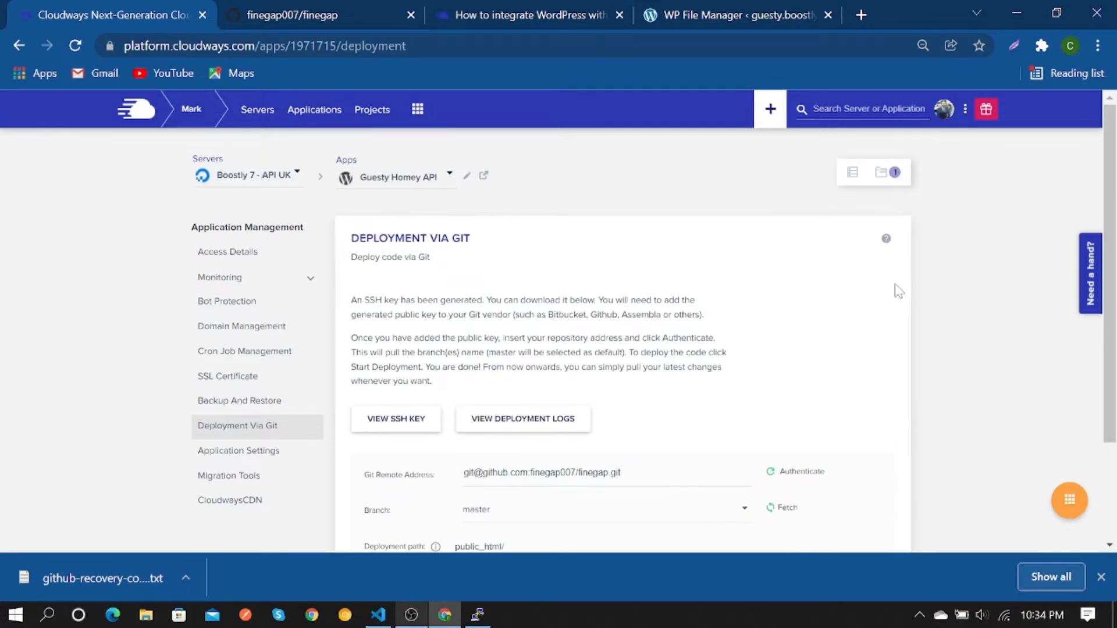
scroll("down", 3)
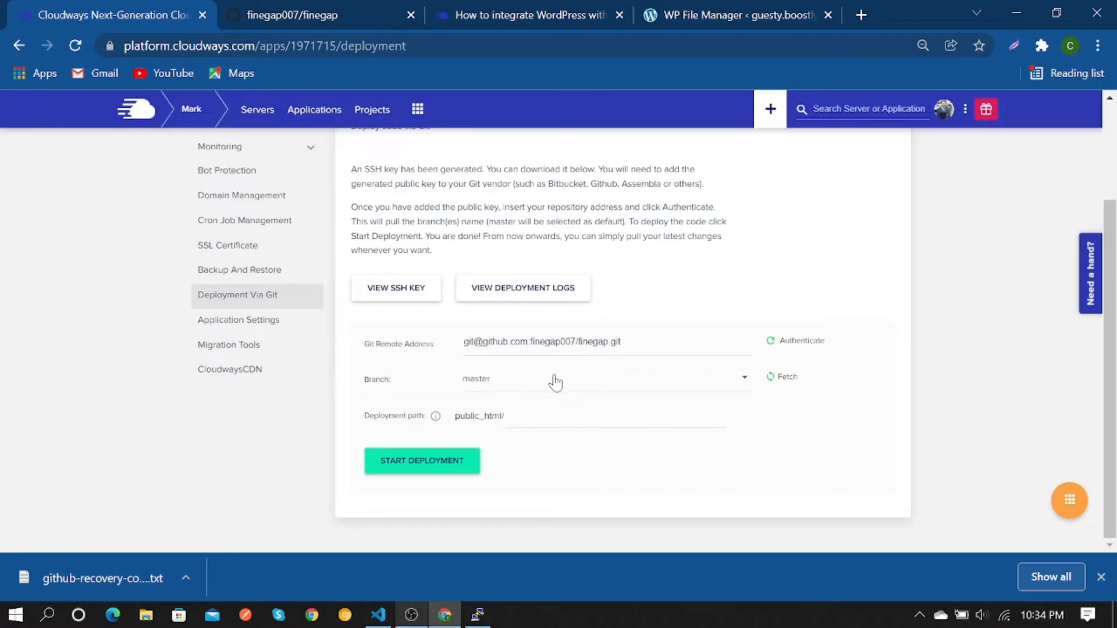
mouse_move(548, 383)
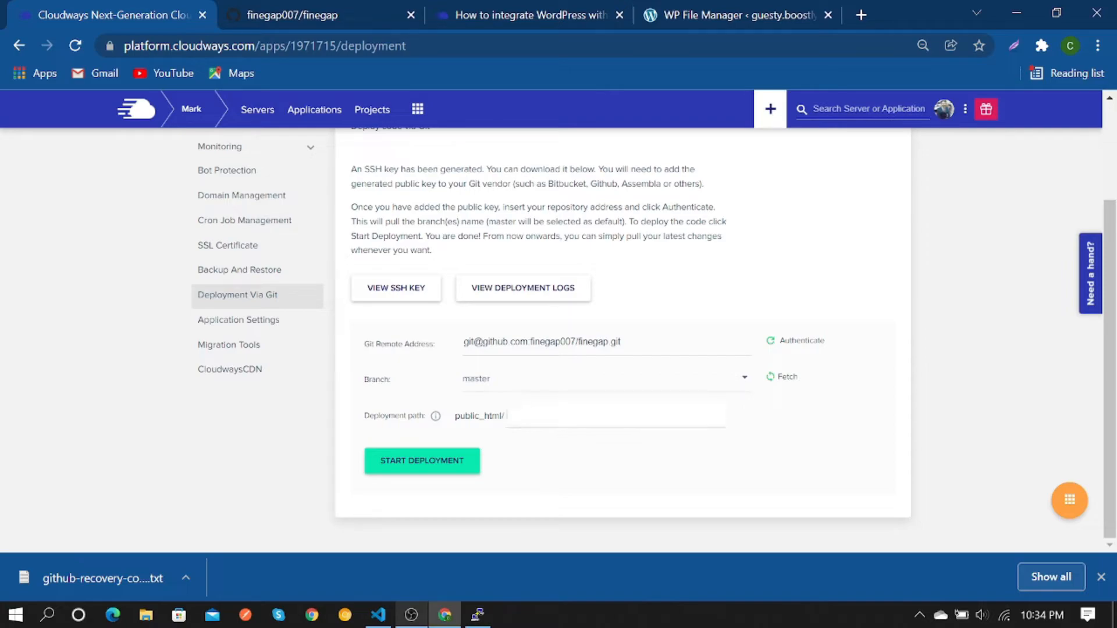
mouse_move(460, 460)
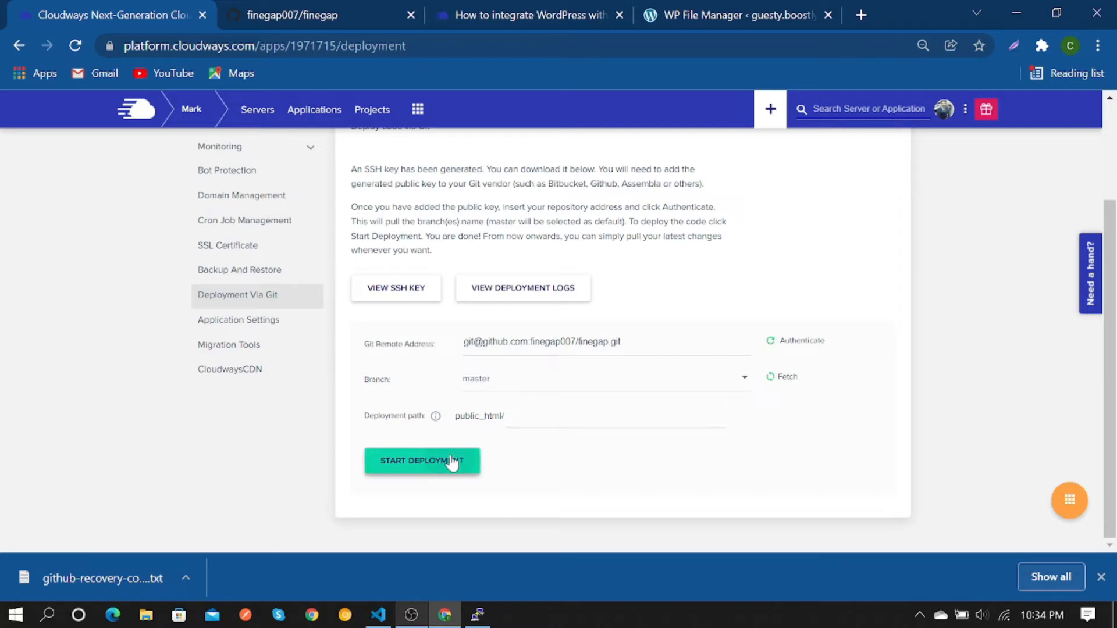
Deploy the master branch into public_html/ so the repository is cloned to the app.
left_click(421, 460)
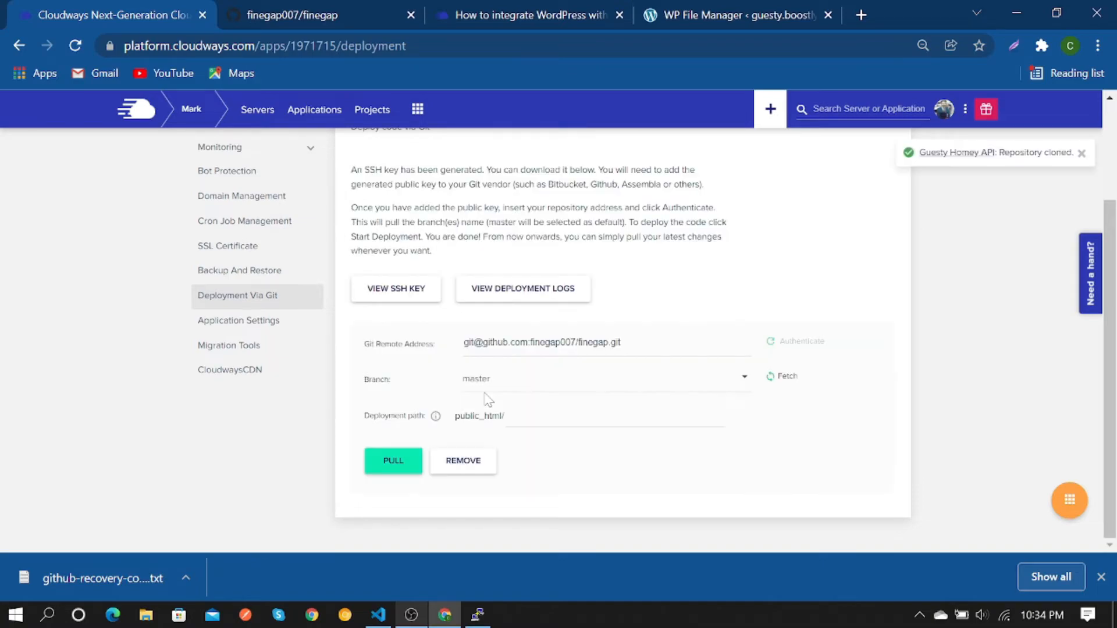
scroll("up", 3)
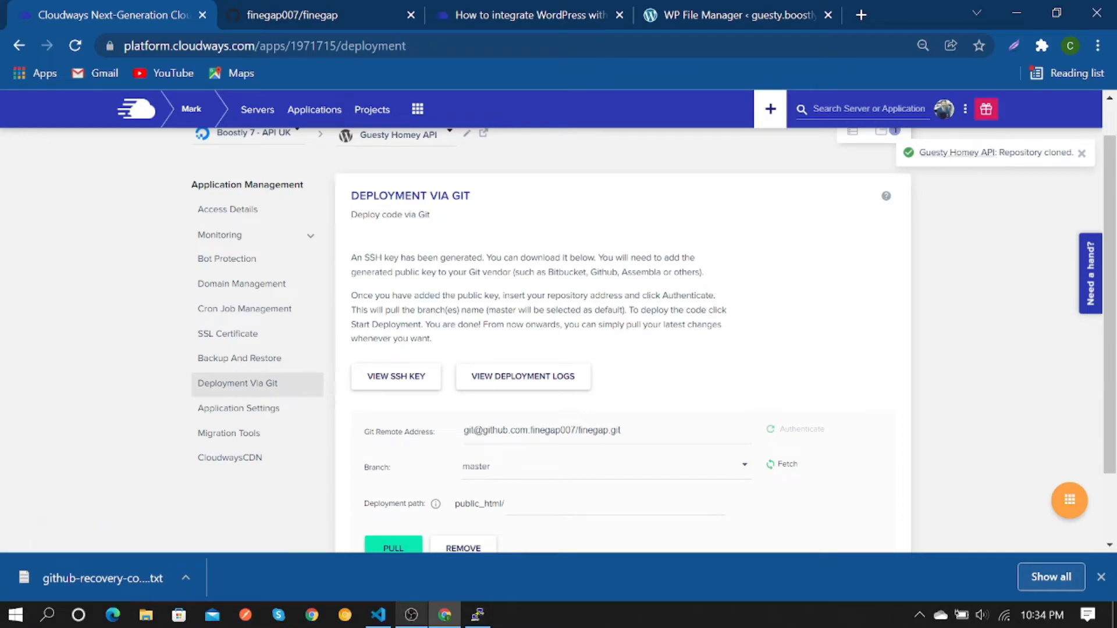
mouse_move(937, 335)
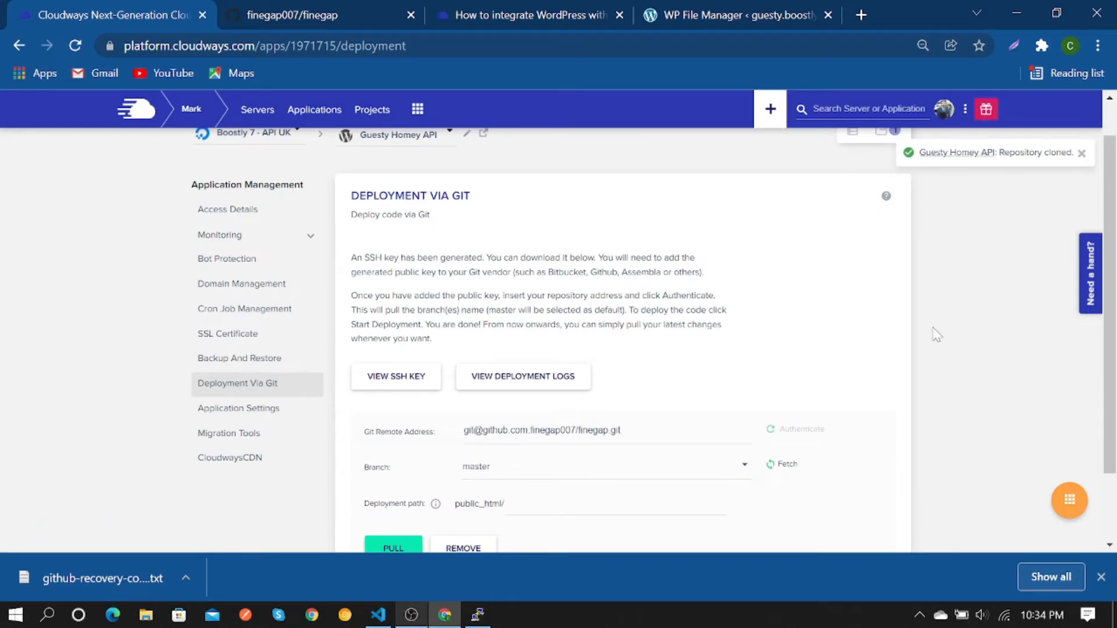
scroll("down", 3)
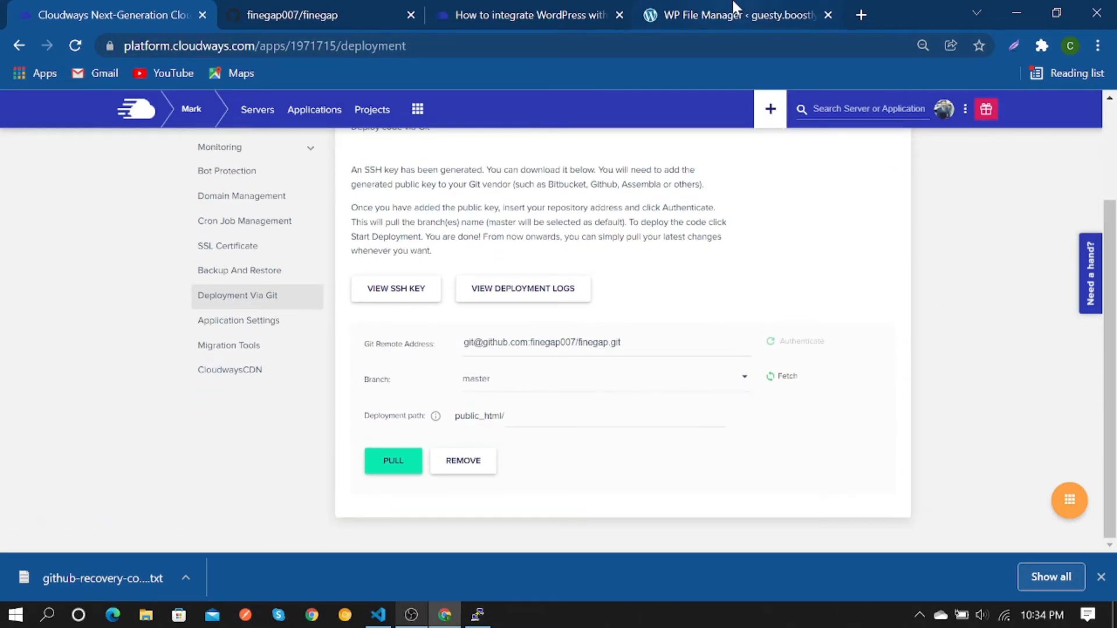
Check public_html in WP File Manager for the cloned .git folder and test.php, then return to GitHub.
left_click(726, 15)
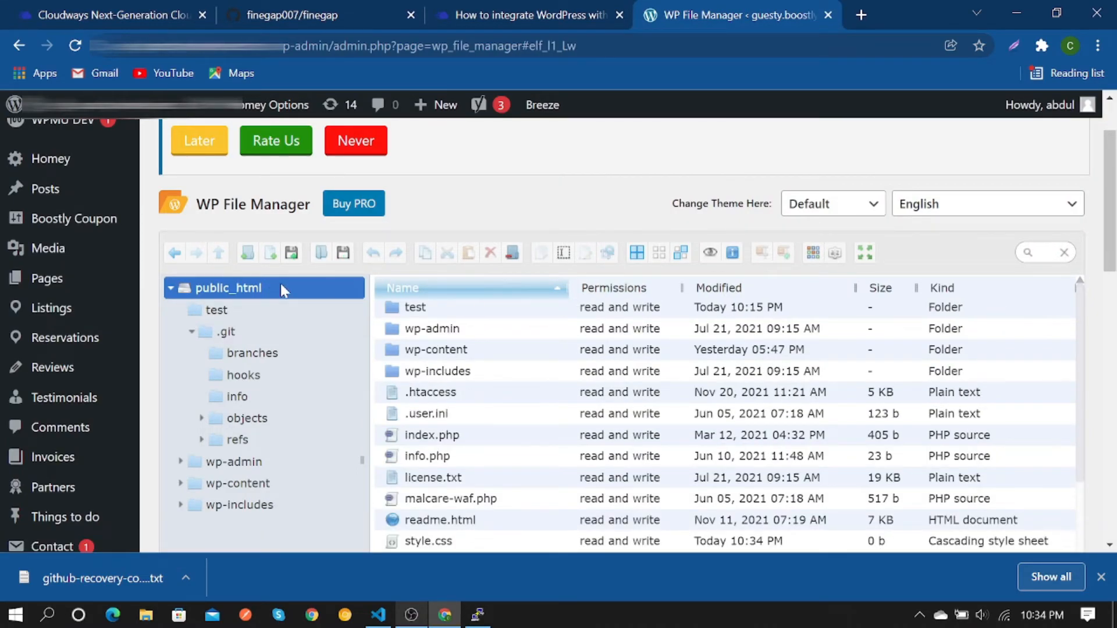
scroll("down", 3)
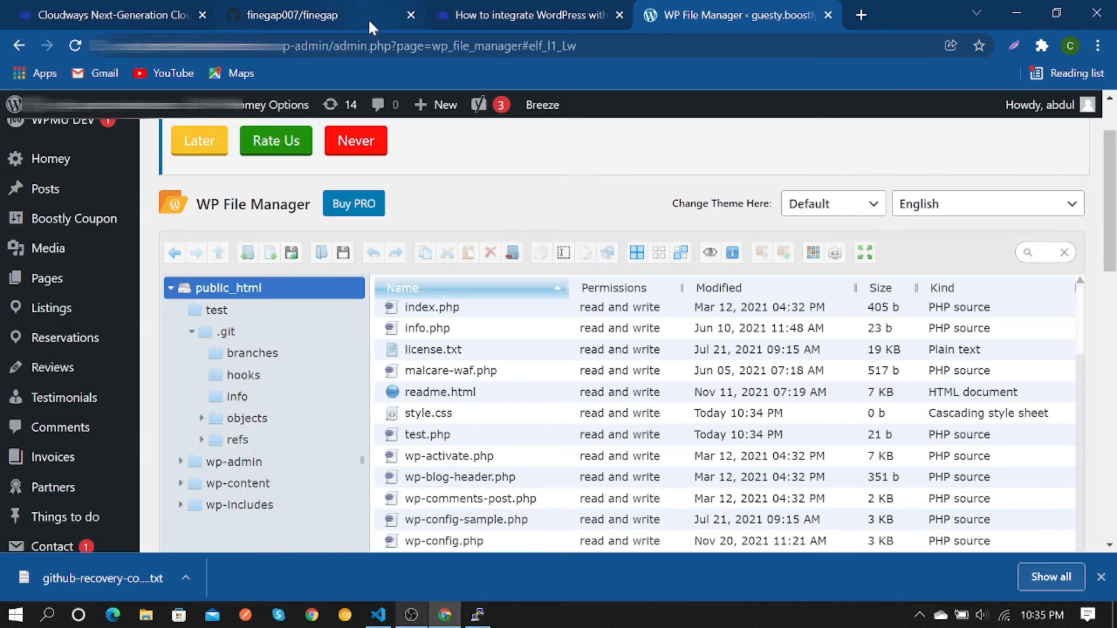
mouse_move(107, 14)
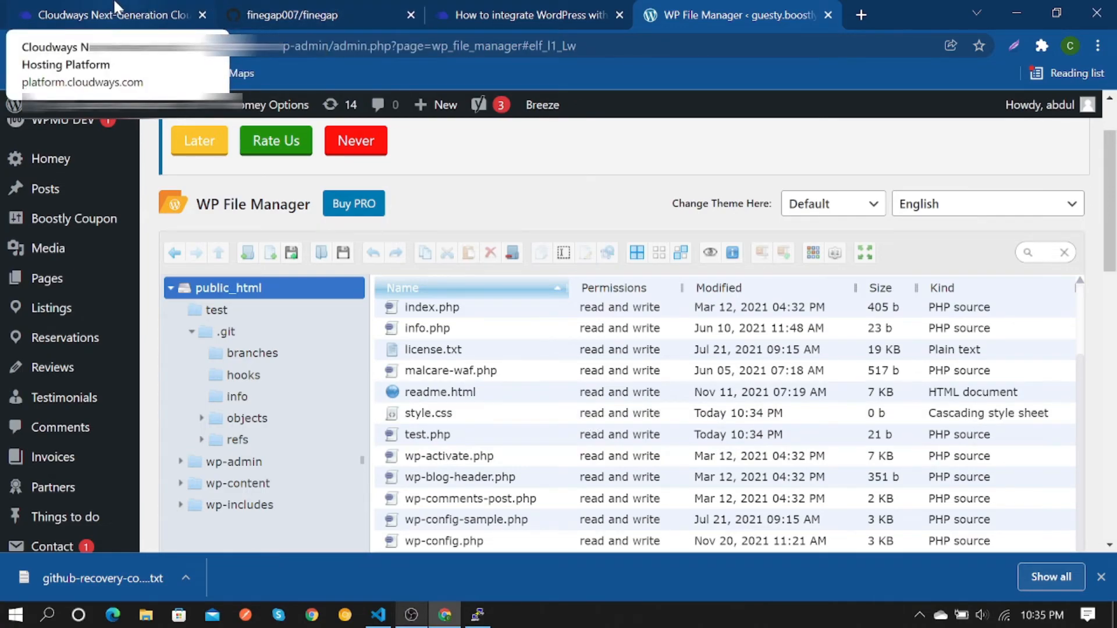
left_click(291, 15)
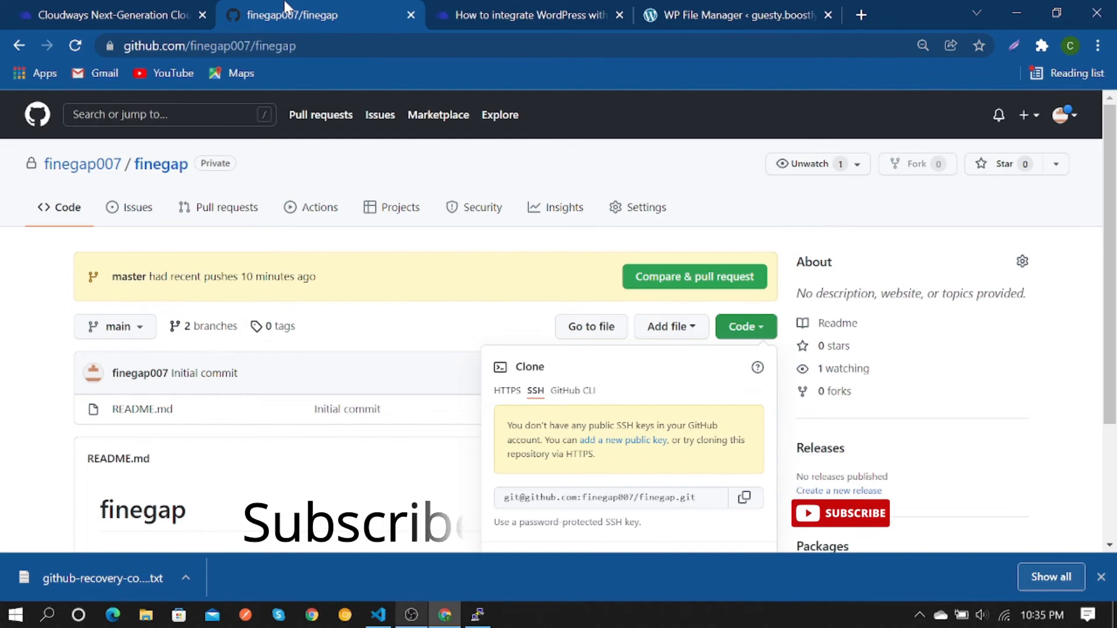